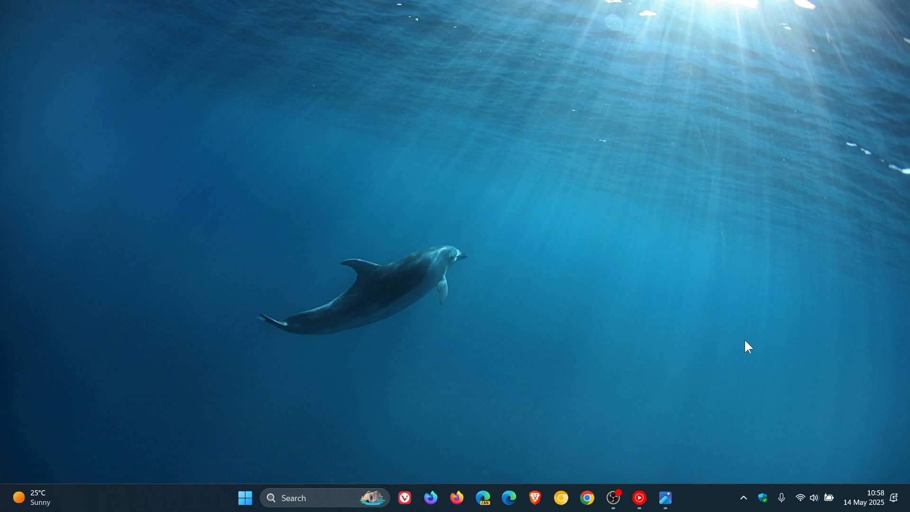
pyautogui.moveTo(758, 342)
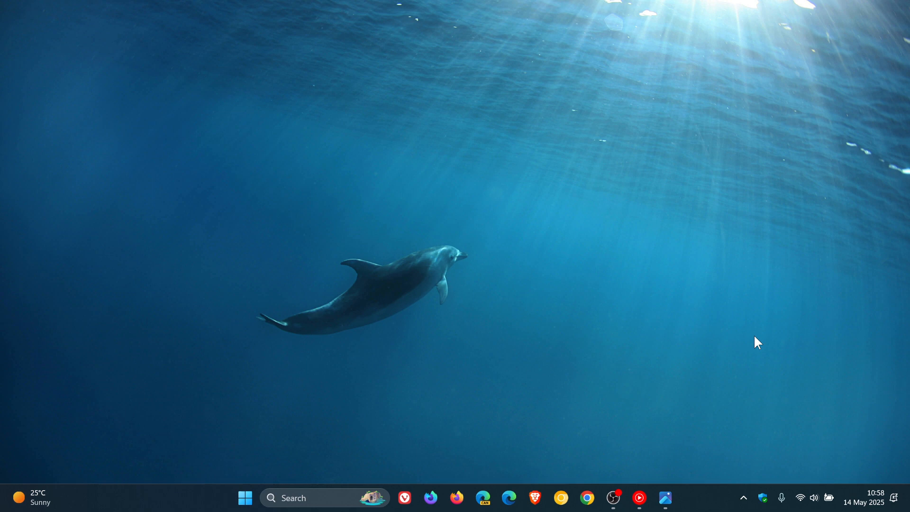
pyautogui.moveTo(451, 311)
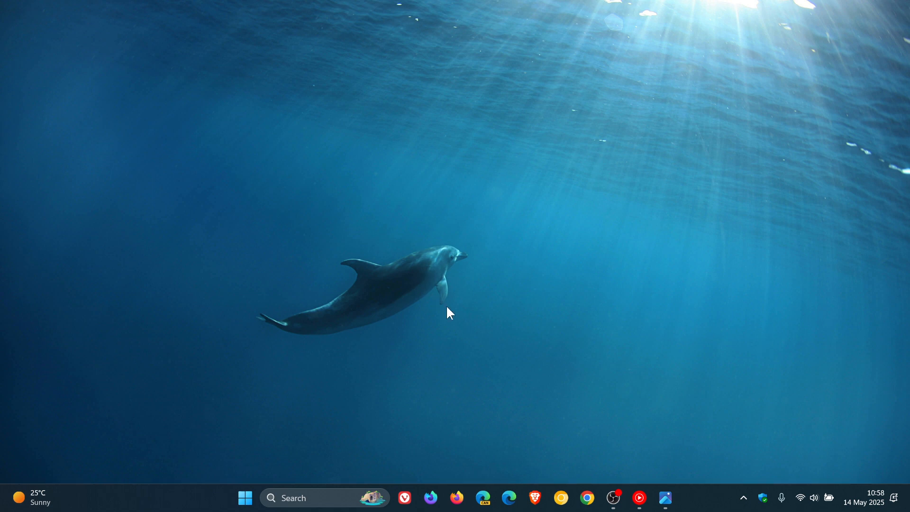
pyautogui.moveTo(696, 240)
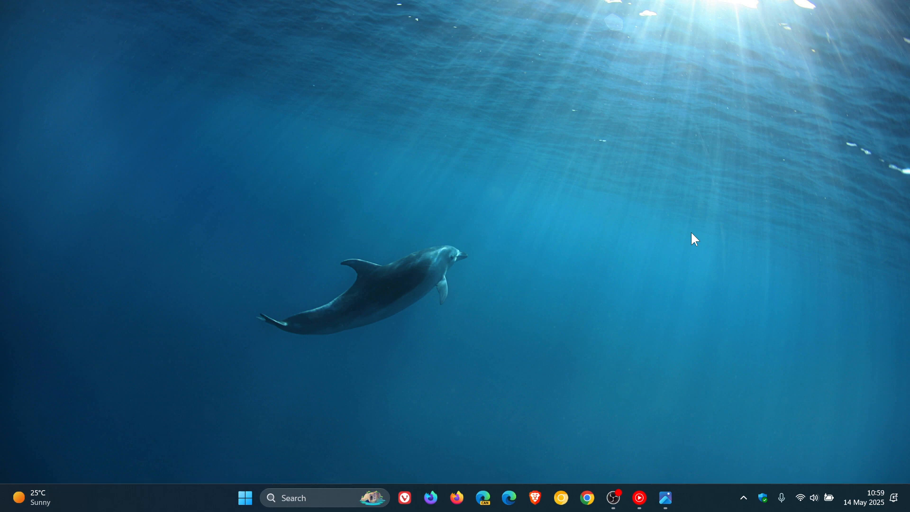
pyautogui.moveTo(652, 306)
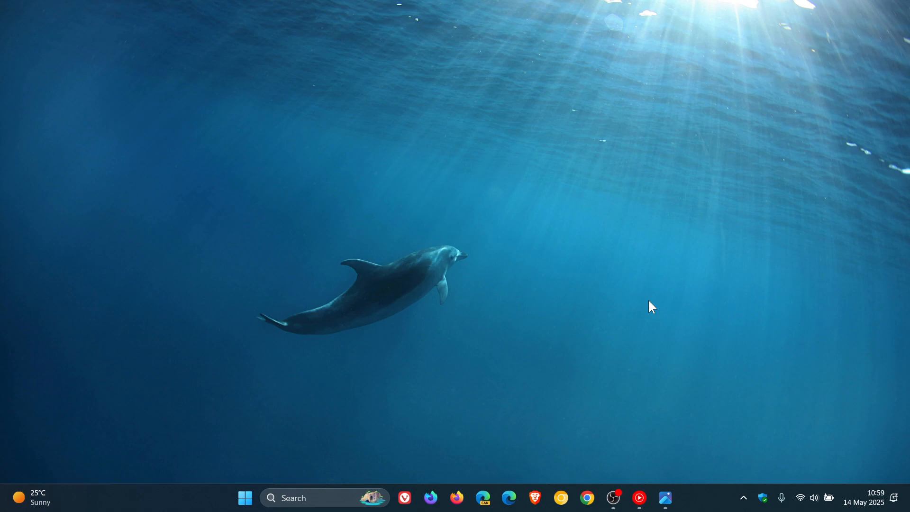
# Show the Start menu's All apps list and scroll down to Snipping Tool.
pyautogui.click(244, 498)
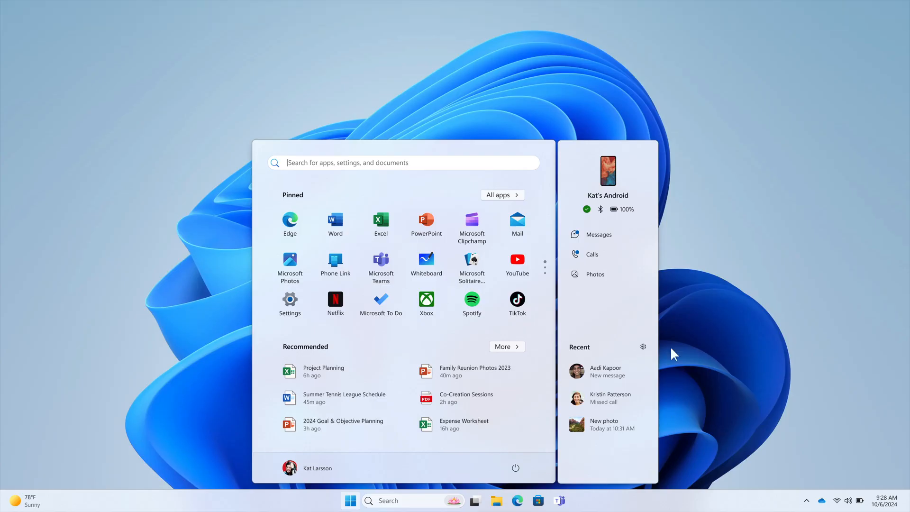
pyautogui.moveTo(697, 275)
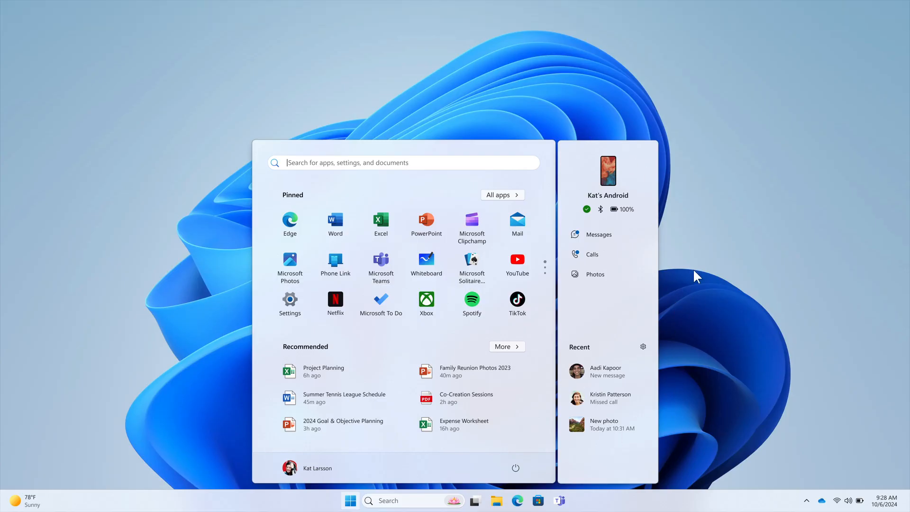
pyautogui.moveTo(561, 180)
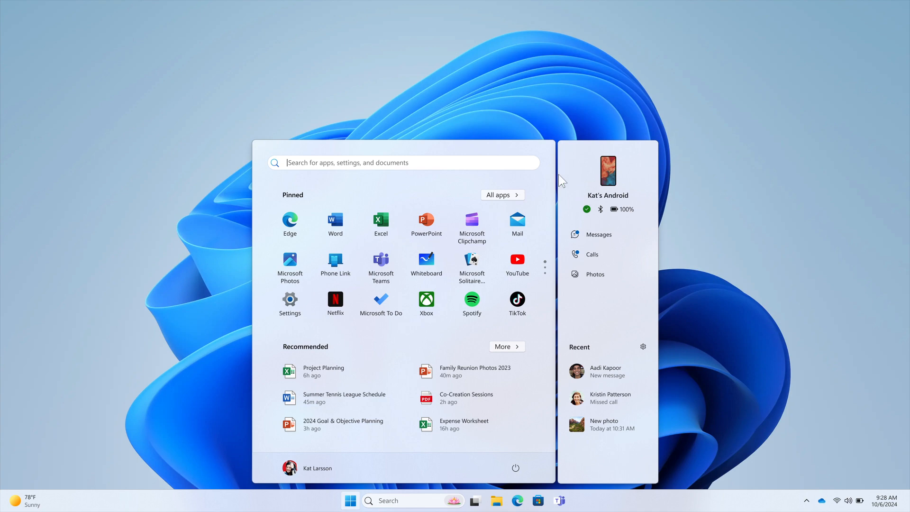
pyautogui.moveTo(711, 229)
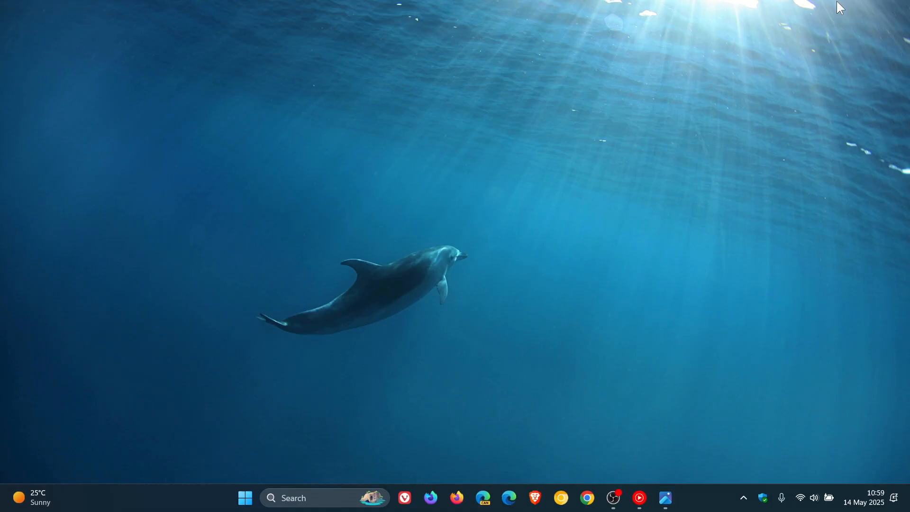
pyautogui.moveTo(752, 161)
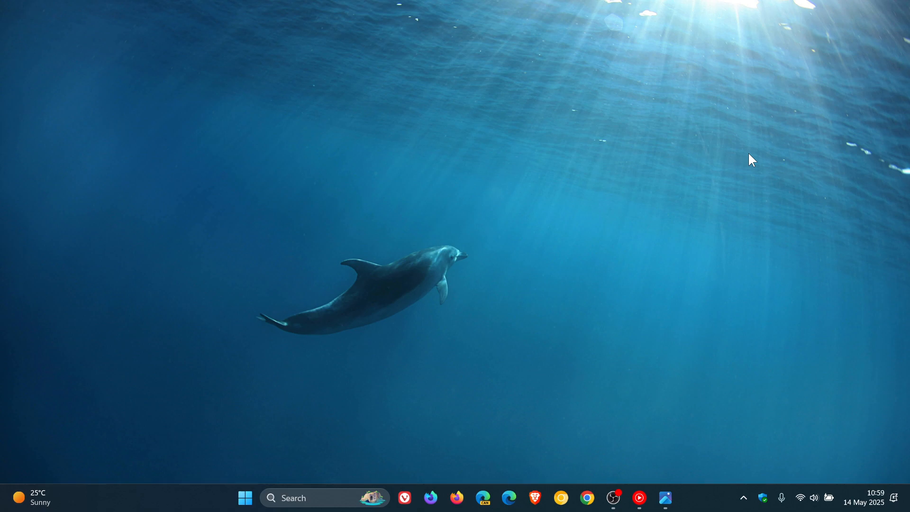
pyautogui.click(245, 498)
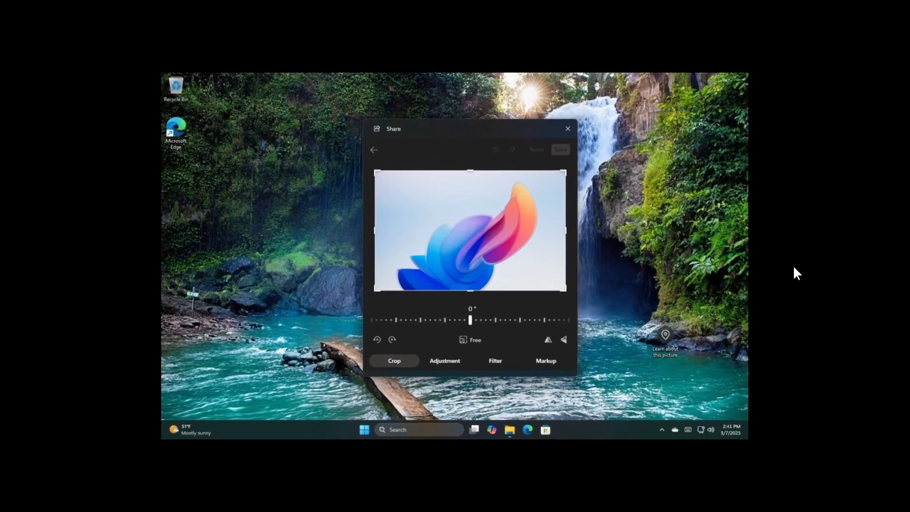
pyautogui.moveTo(754, 238)
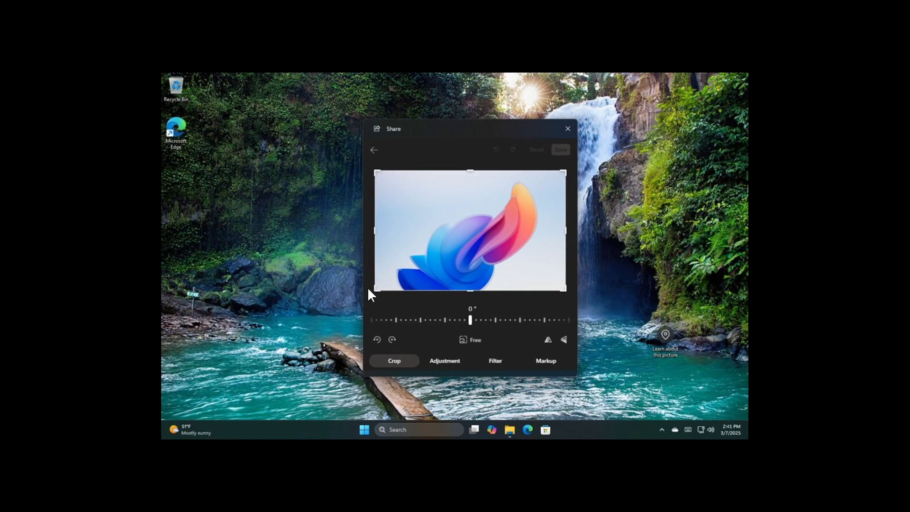
pyautogui.moveTo(618, 208)
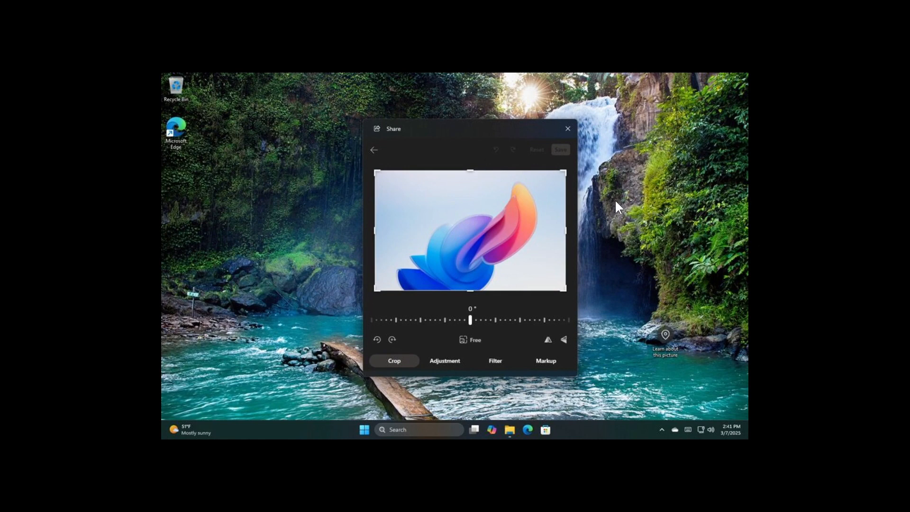
pyautogui.moveTo(646, 250)
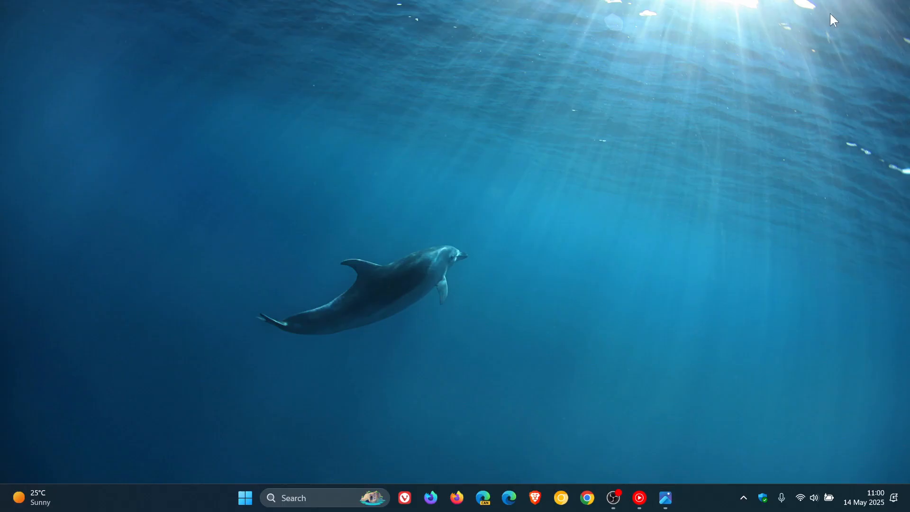
pyautogui.moveTo(748, 219)
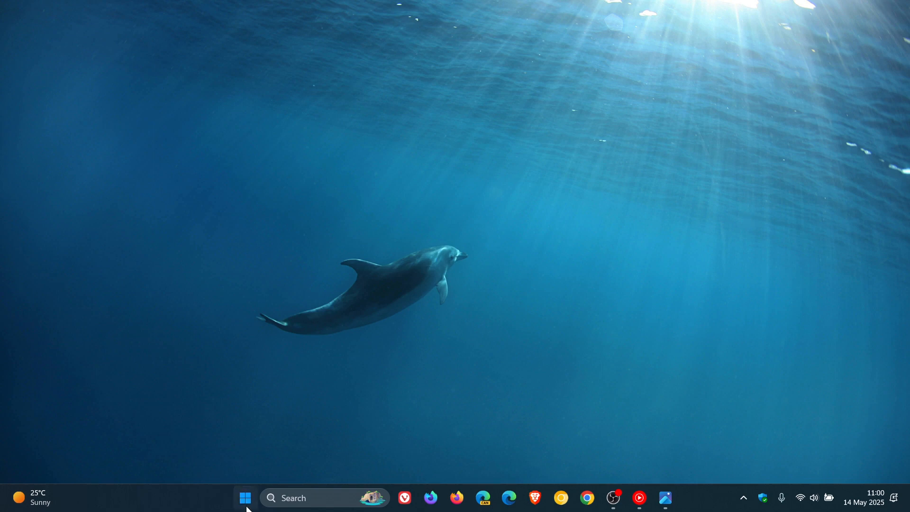
pyautogui.click(244, 497)
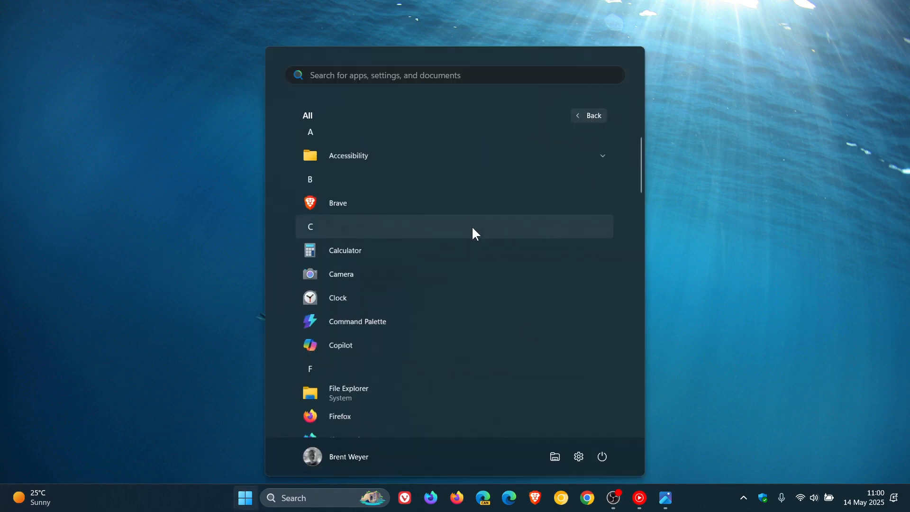
pyautogui.scroll(-3)
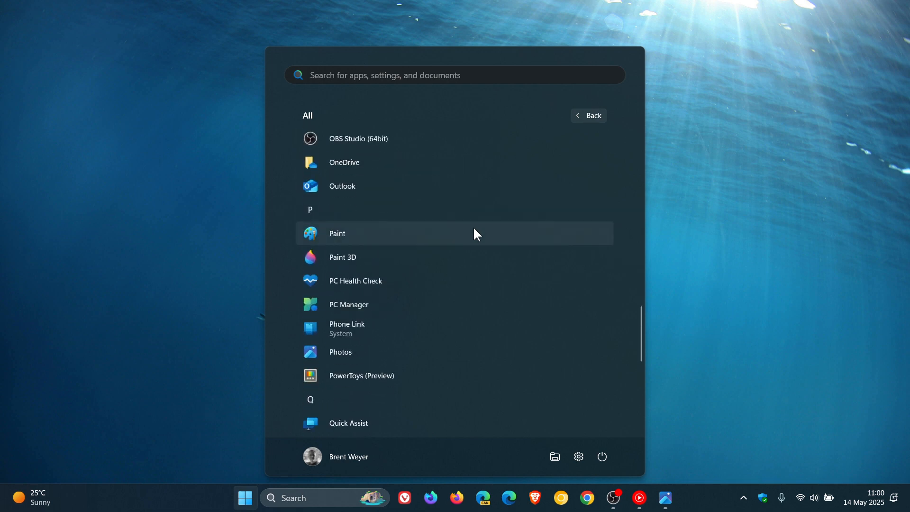
pyautogui.scroll(-3)
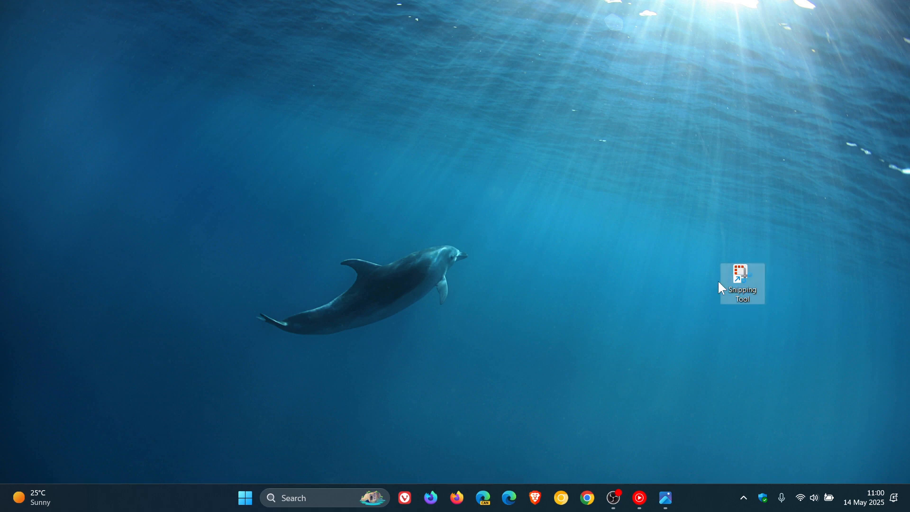
pyautogui.moveTo(759, 319)
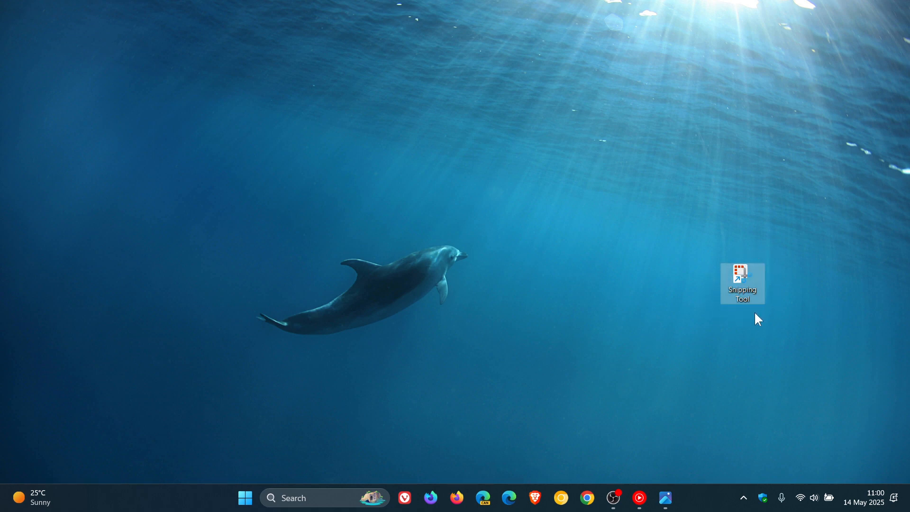
pyautogui.moveTo(751, 338)
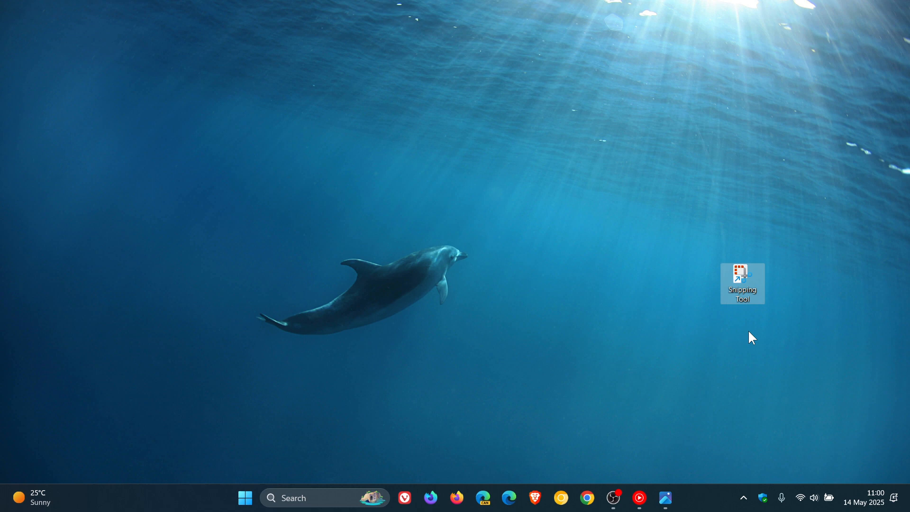
# Drag the Snipping Tool shortcut onto the desktop, placing it above the dolphin.
pyautogui.moveTo(741, 283); pyautogui.dragTo(518, 183)
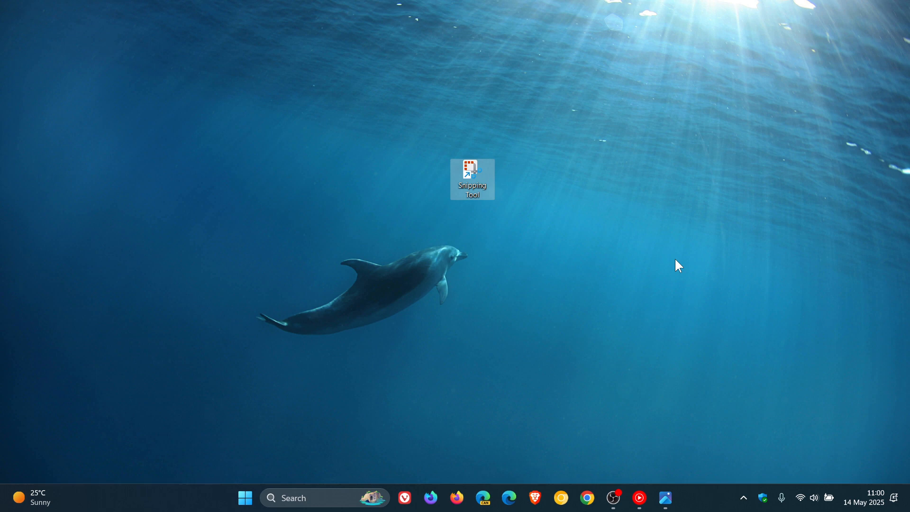
pyautogui.moveTo(671, 262)
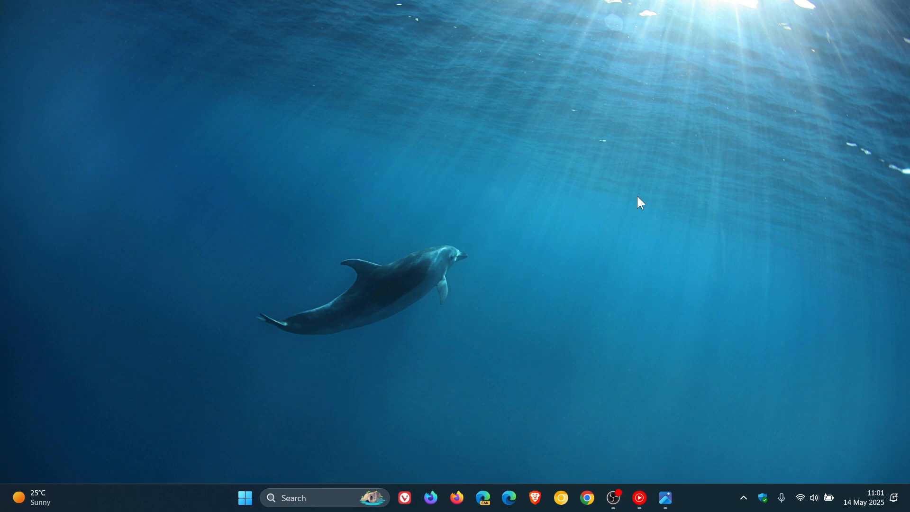
pyautogui.moveTo(569, 304)
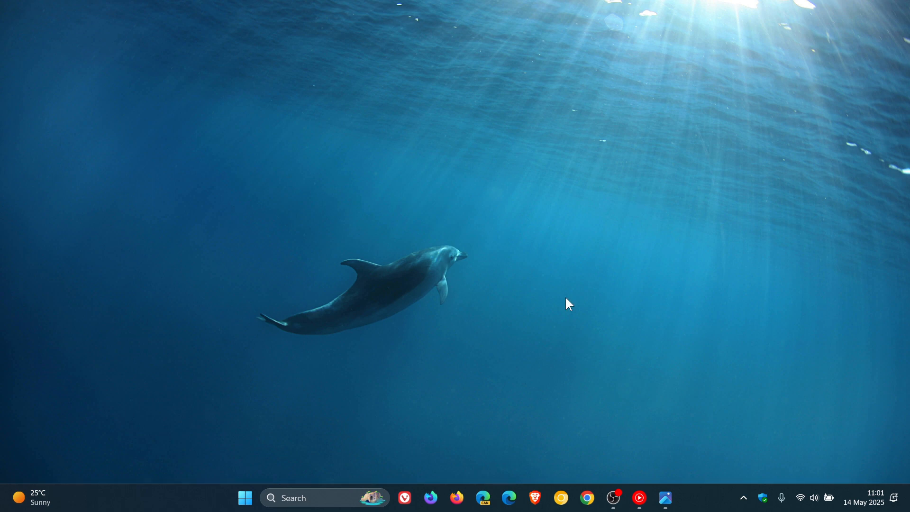
pyautogui.moveTo(635, 251)
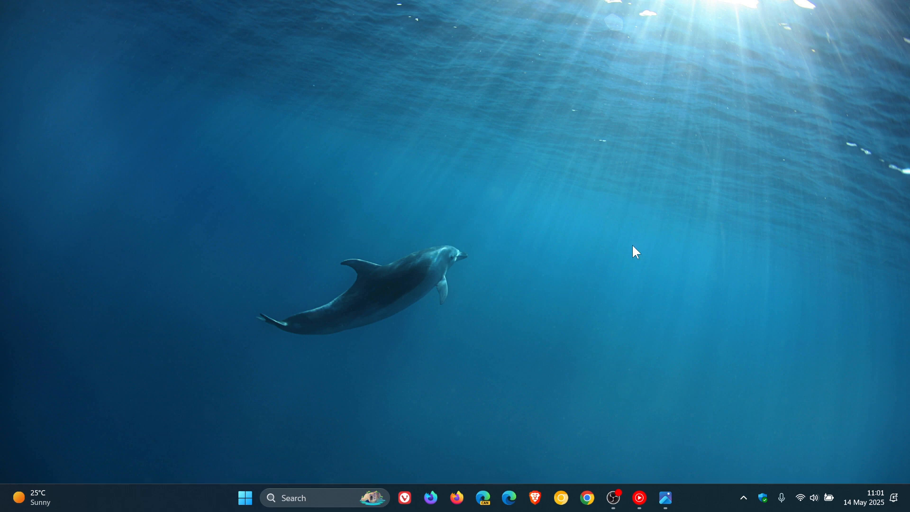